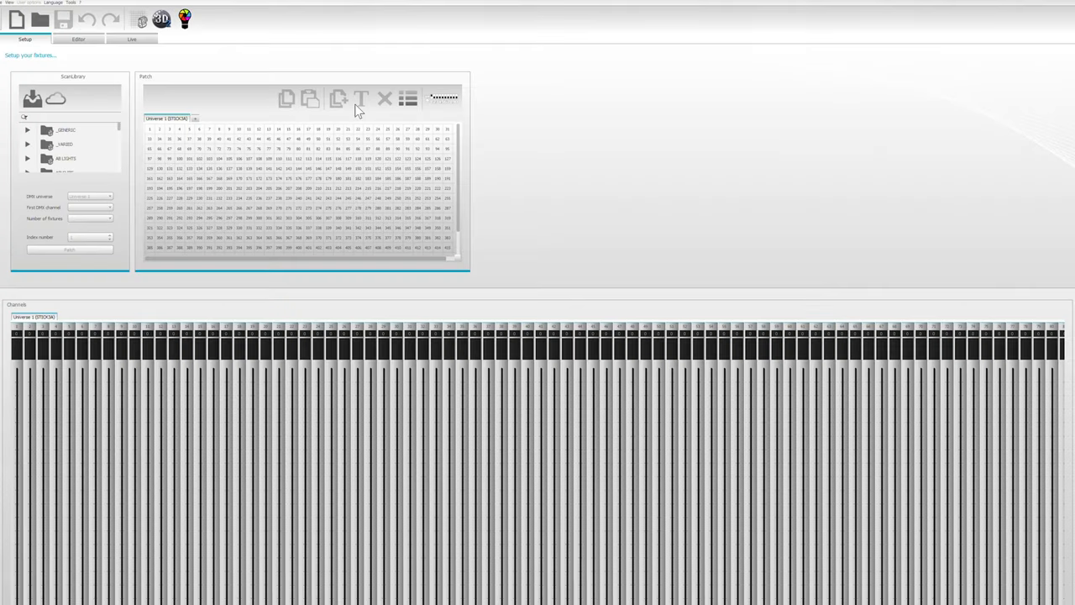
mouse_move(32, 147)
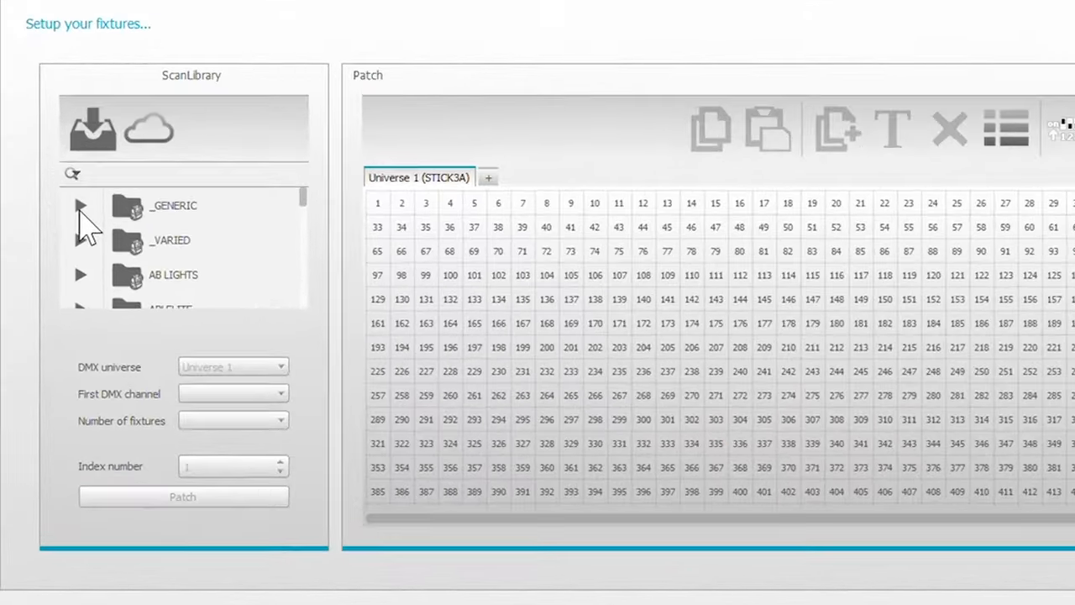
Select the 4-channel rgbw fixture from the _GENERIC library folder
click(81, 205)
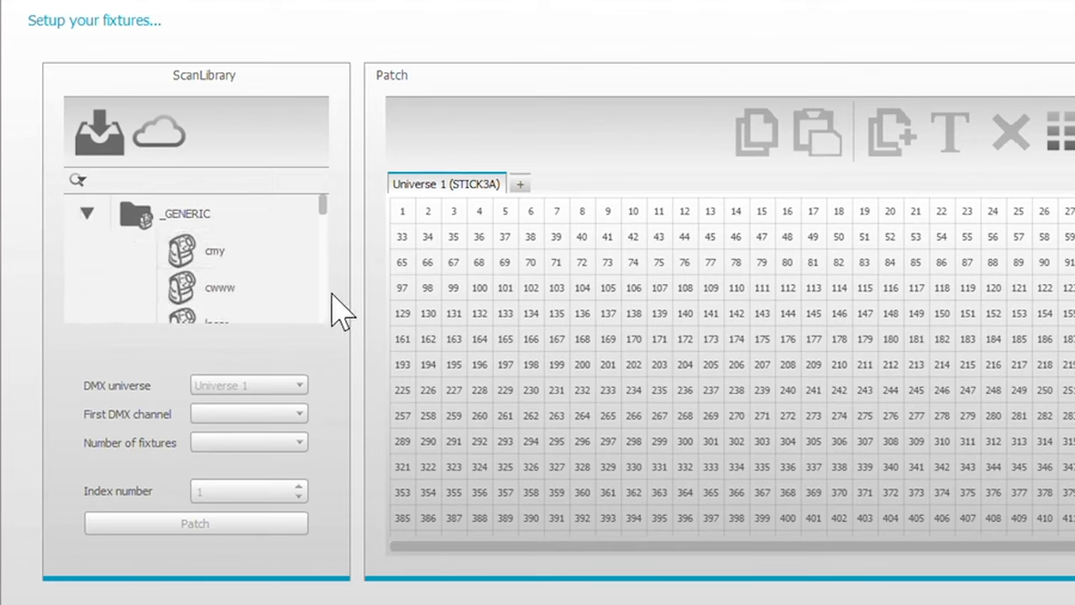
mouse_move(336, 316)
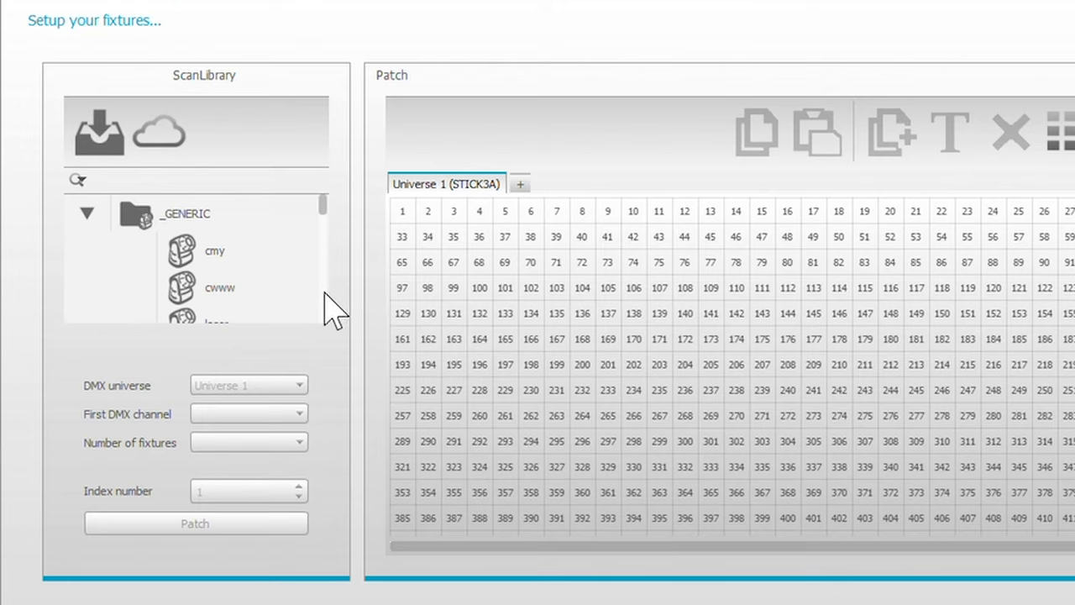
click(216, 287)
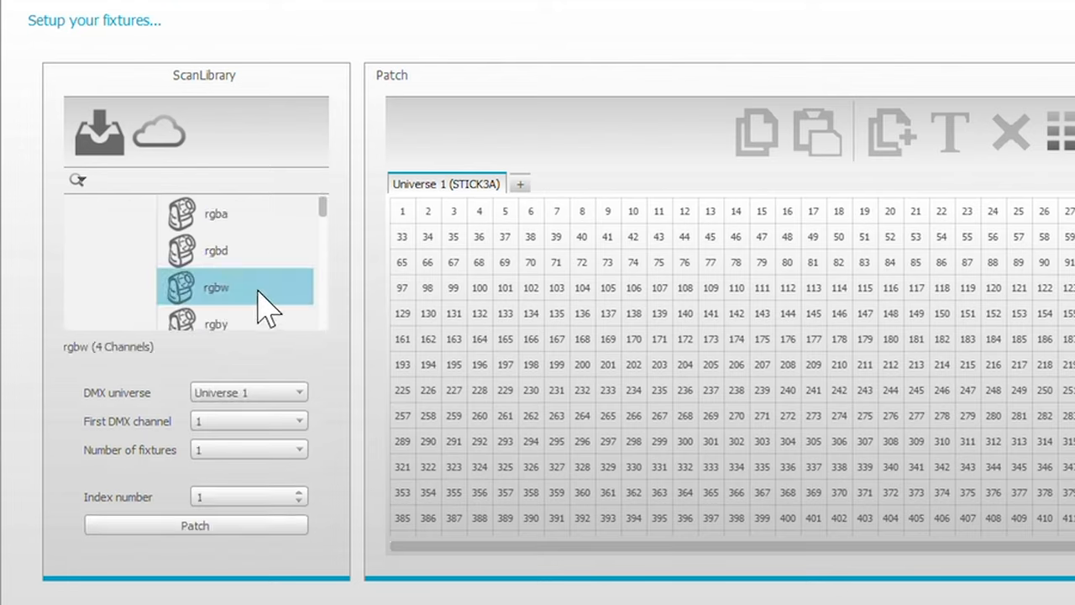
Patch rgbw.1–rgbw.4 at channels 1, 5, 9 and 13, then show the Editor scenes page
click(195, 525)
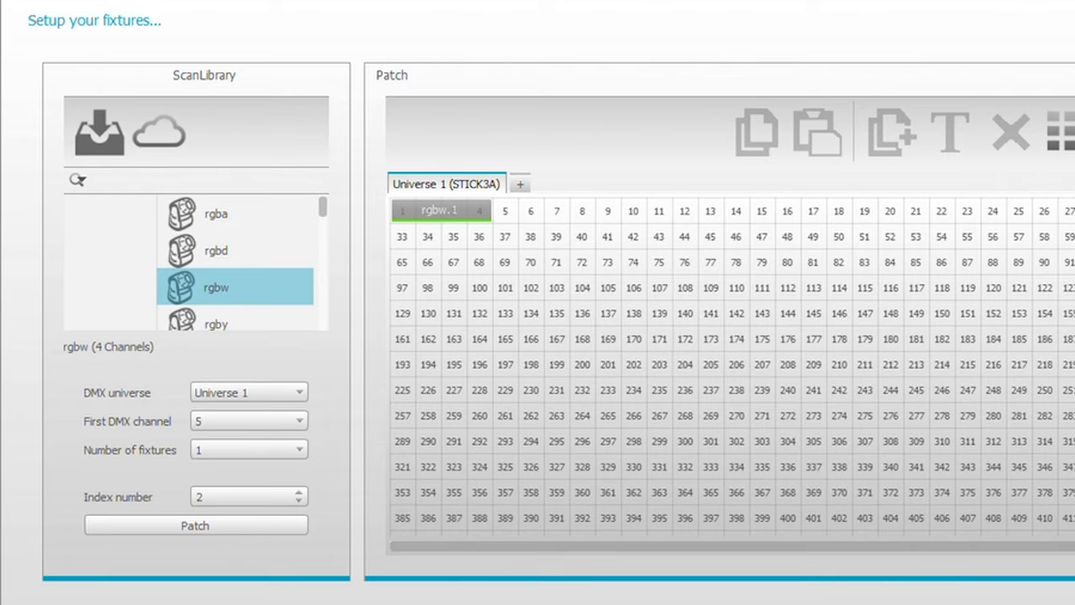
mouse_move(184, 537)
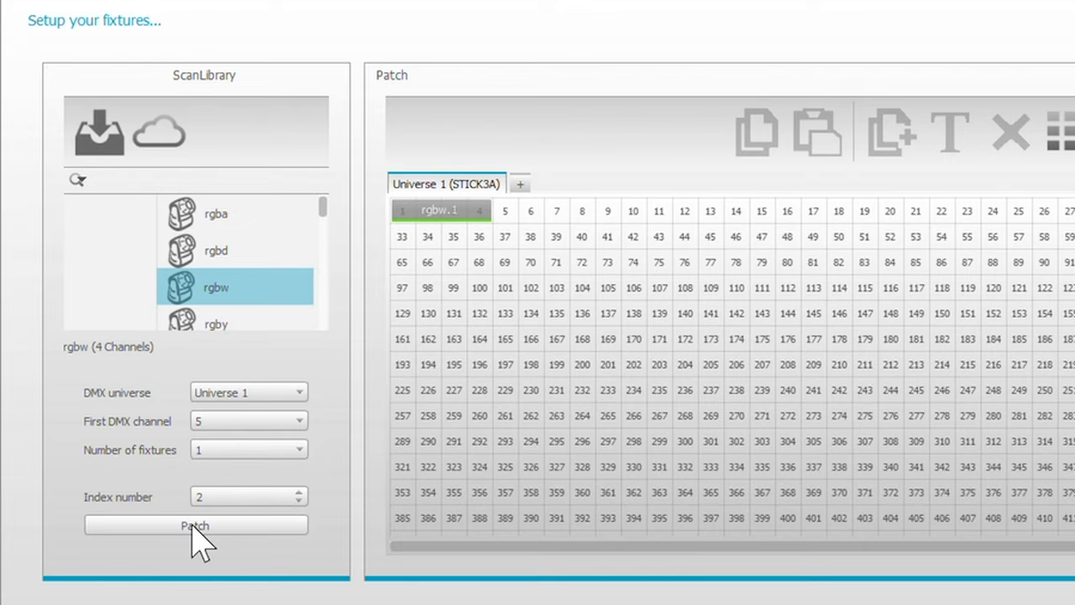
click(195, 525)
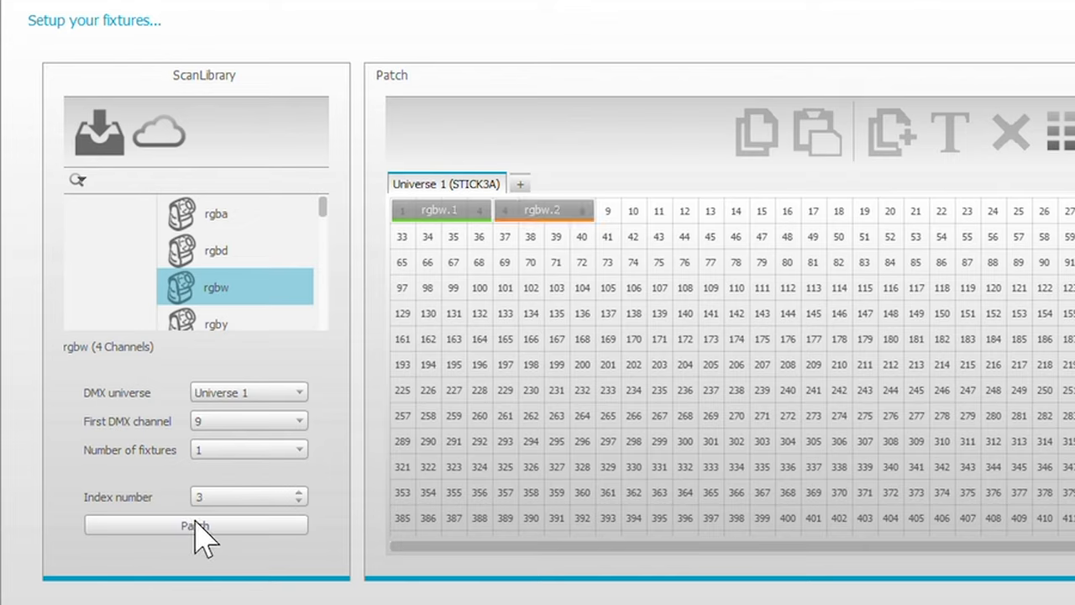
click(195, 525)
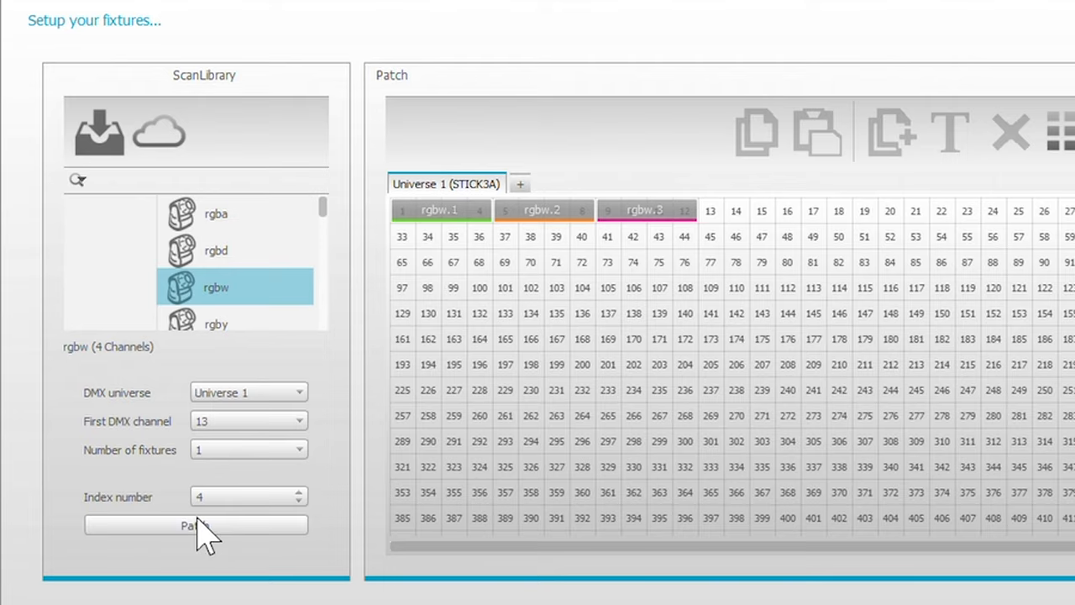
click(196, 525)
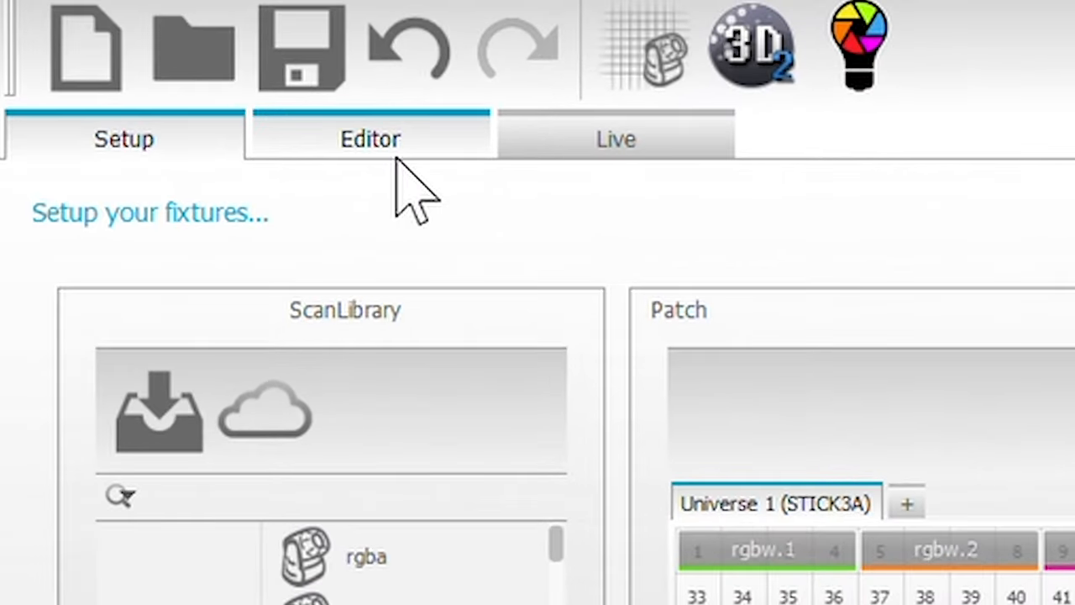
click(370, 139)
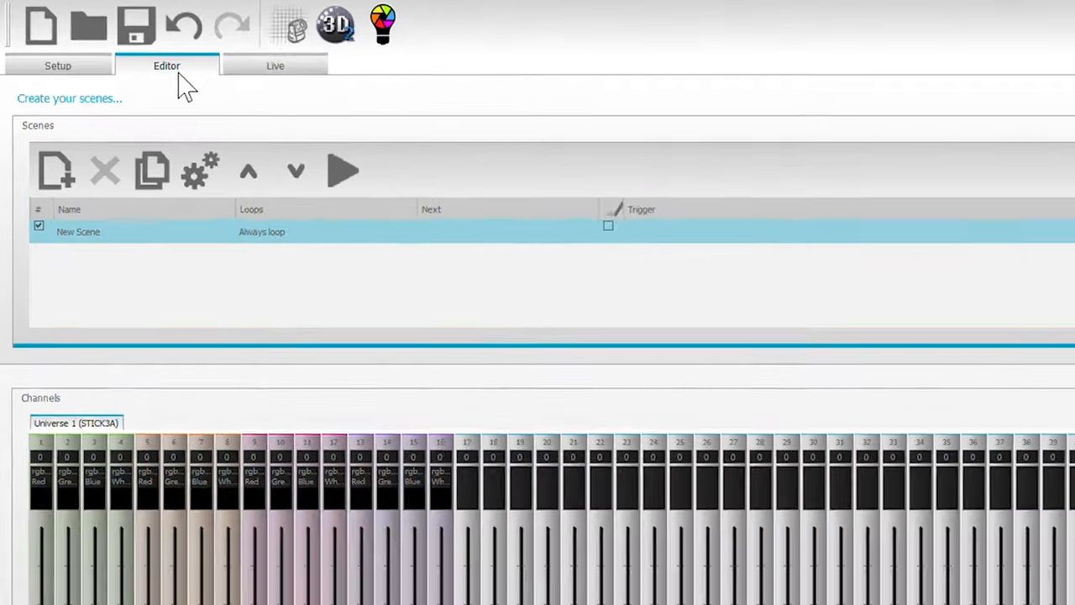